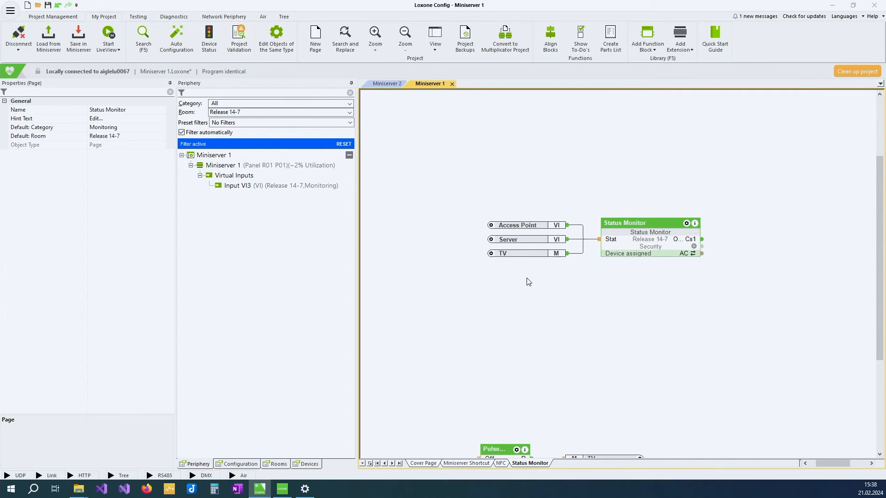
mouse_move(512, 247)
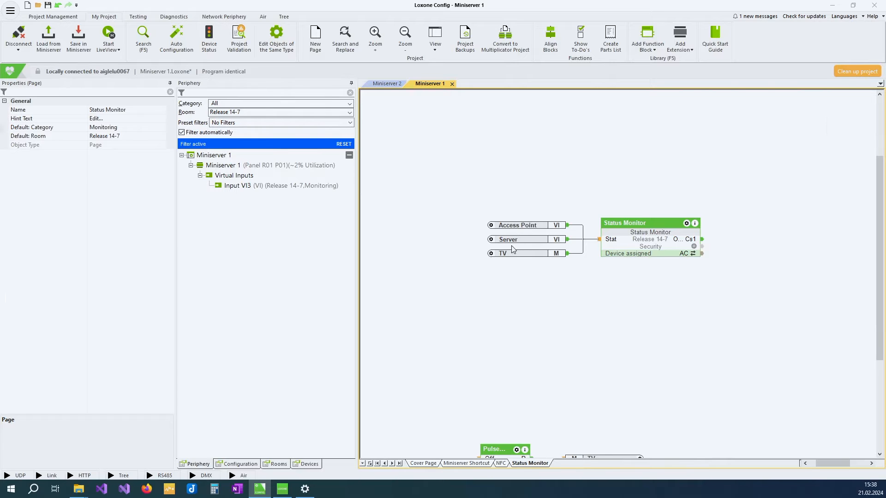
mouse_move(537, 260)
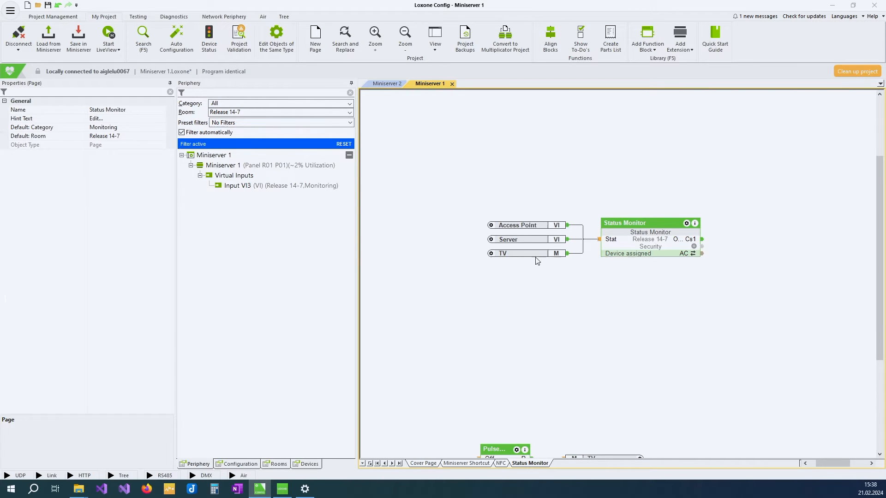
mouse_move(507, 258)
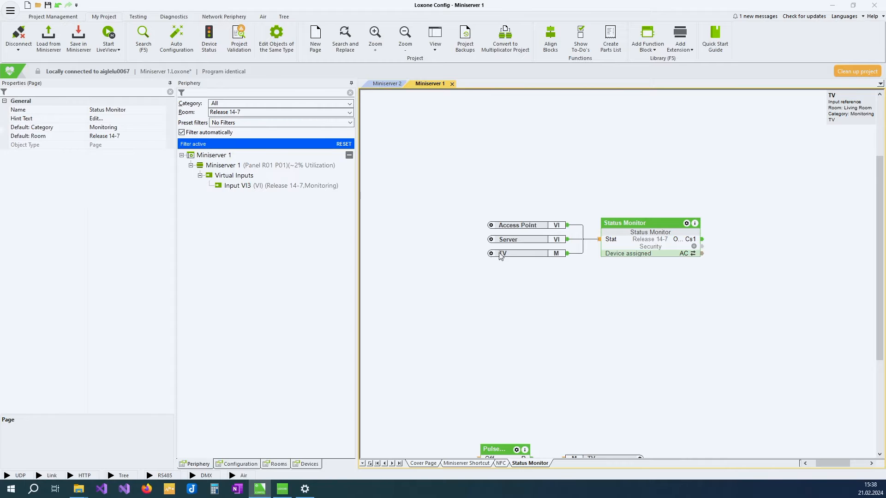
mouse_move(510, 249)
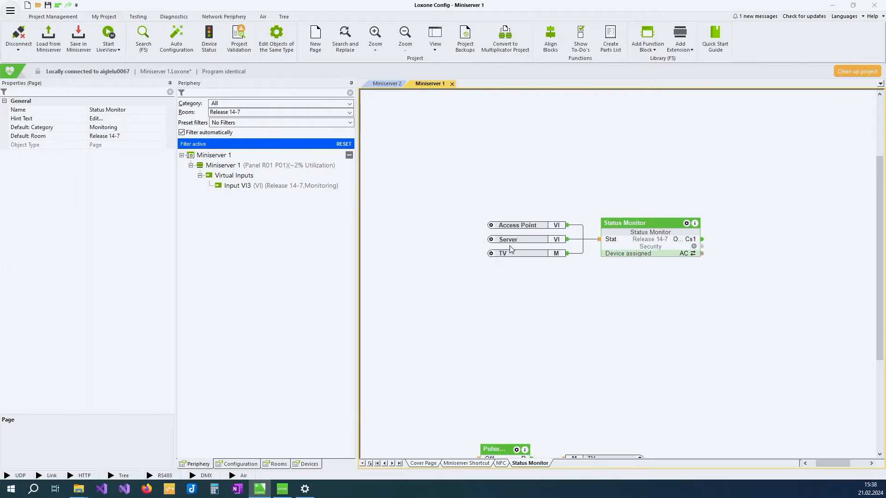
mouse_move(630, 248)
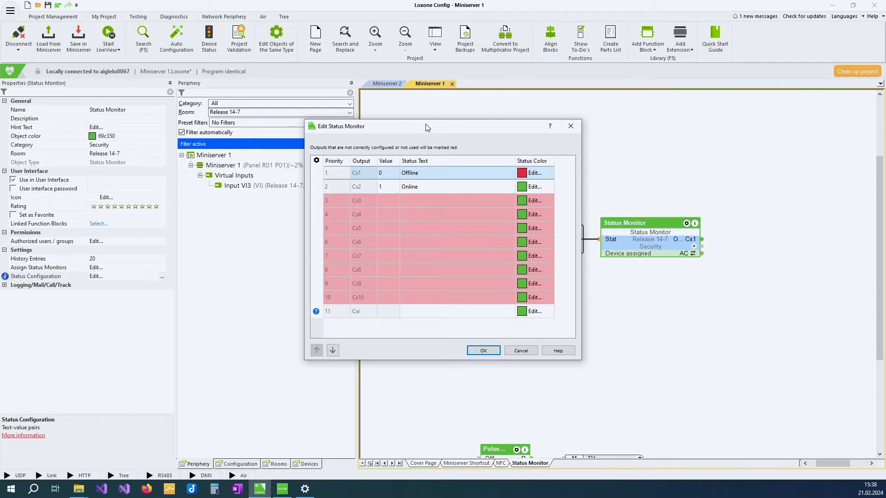
Move the Edit Status Monitor dialog aside to review the Offline/Online rows
left_click_drag(426, 127, 341, 130)
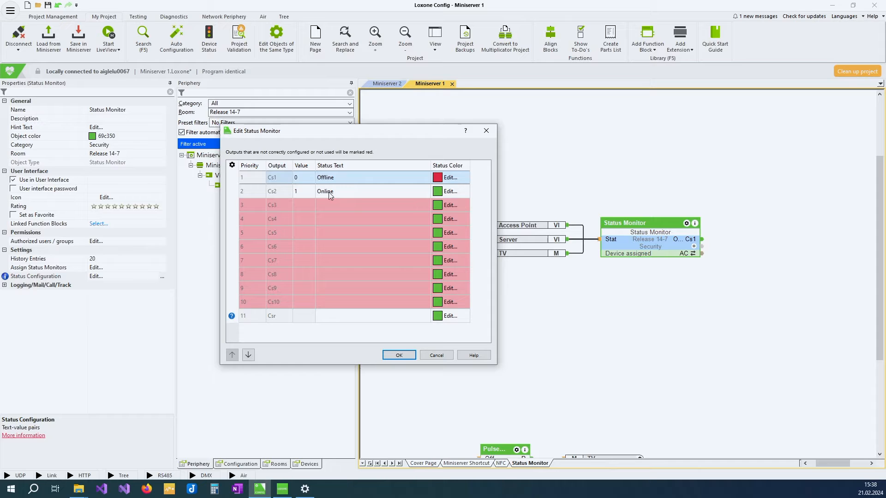
mouse_move(336, 201)
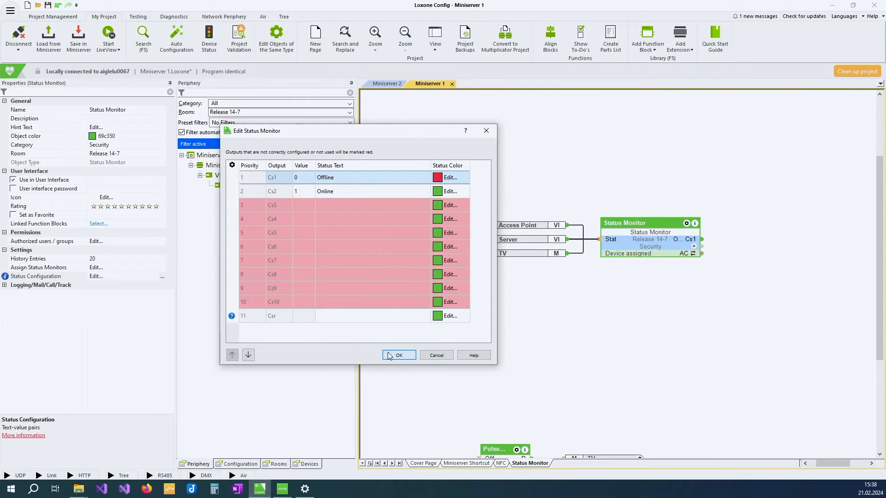
mouse_move(395, 350)
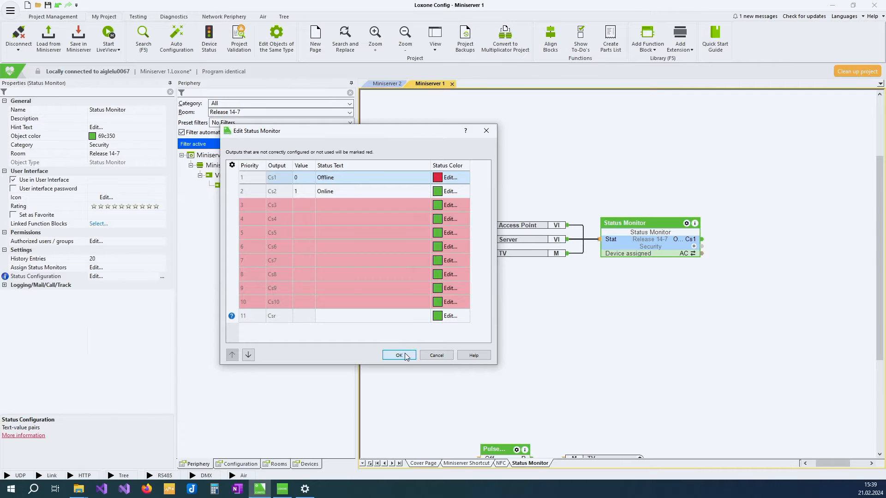
Confirm the status texts and enable the Cs2 Online output in the block's displayed connections
left_click(399, 354)
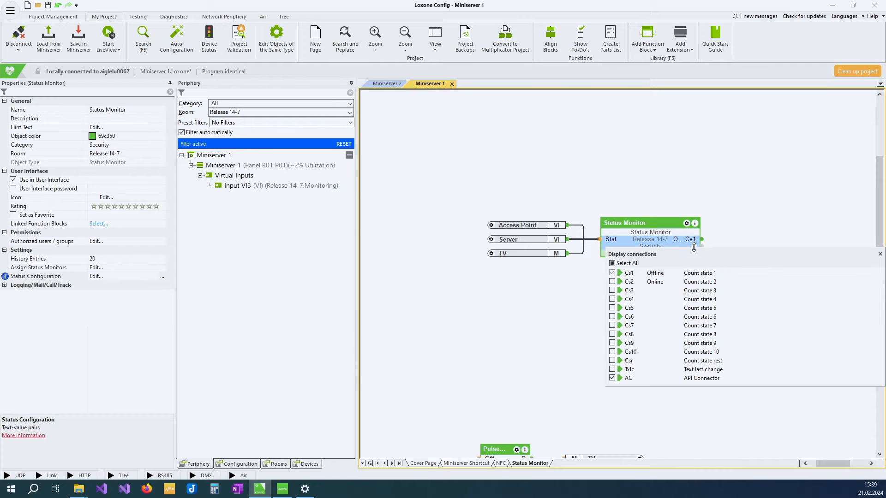
left_click(612, 281)
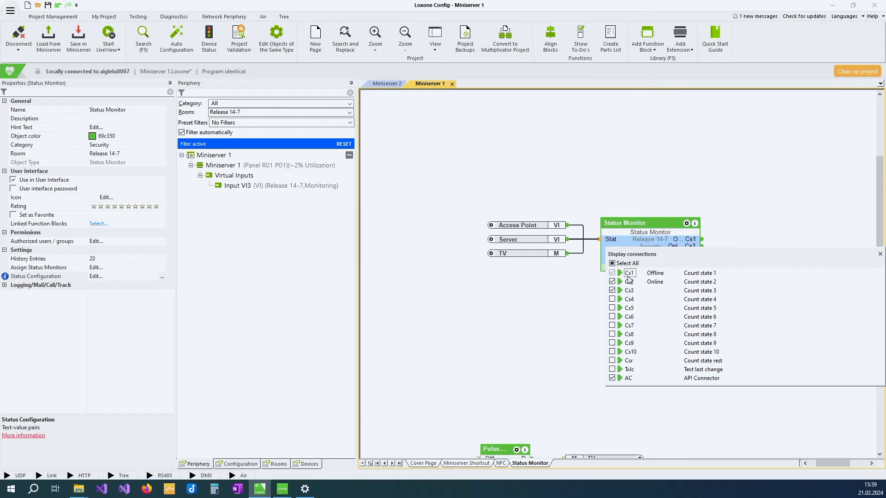
left_click(613, 289)
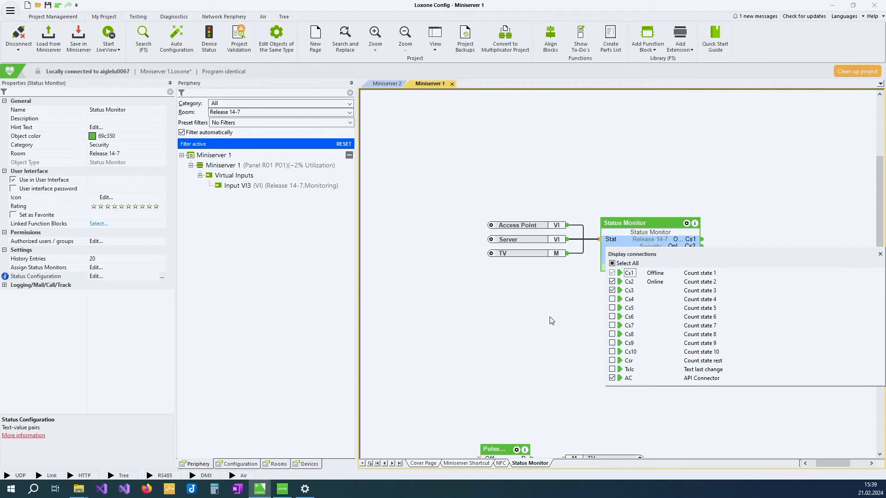
mouse_move(550, 323)
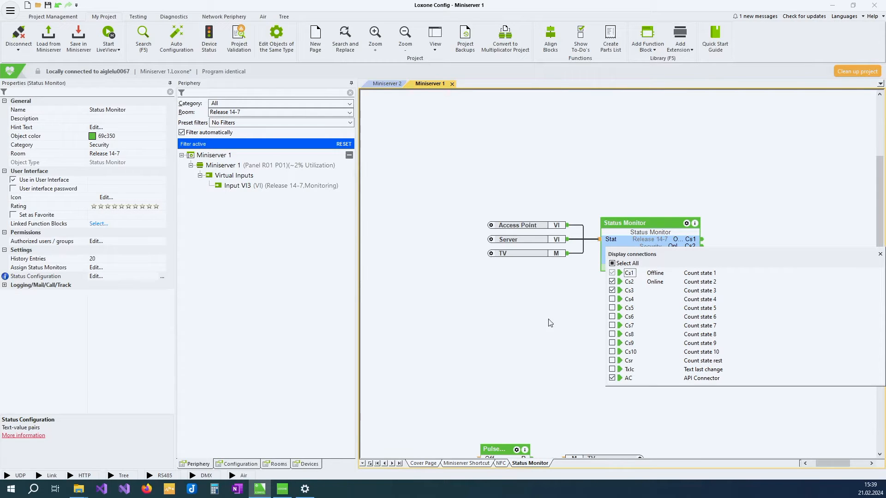
mouse_move(519, 306)
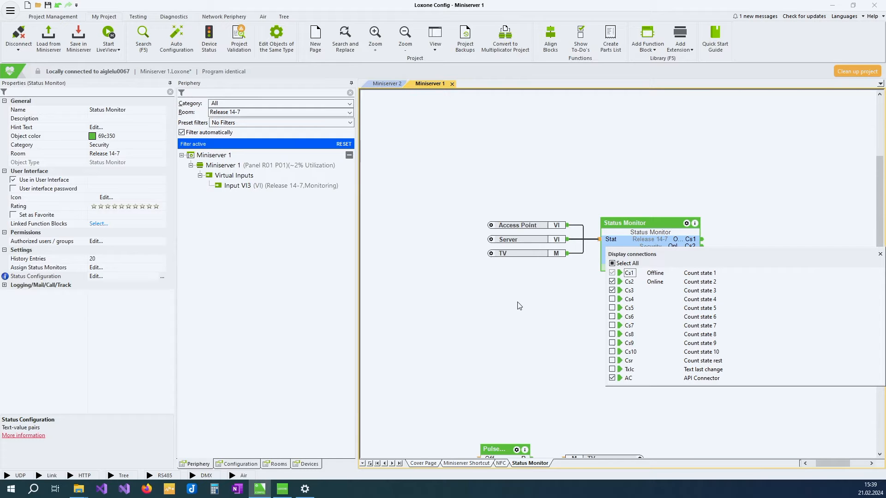
mouse_move(520, 318)
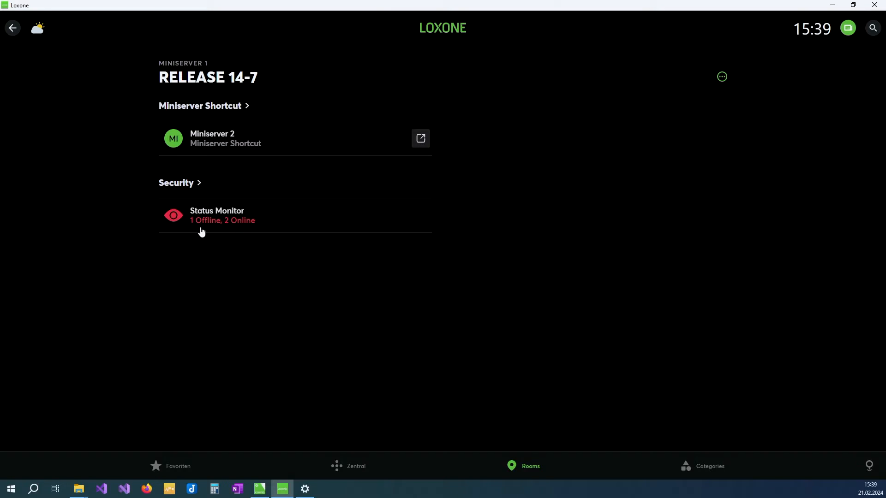
Show the Status Monitor detail view reporting TV, Access Point and Server Online
left_click(217, 215)
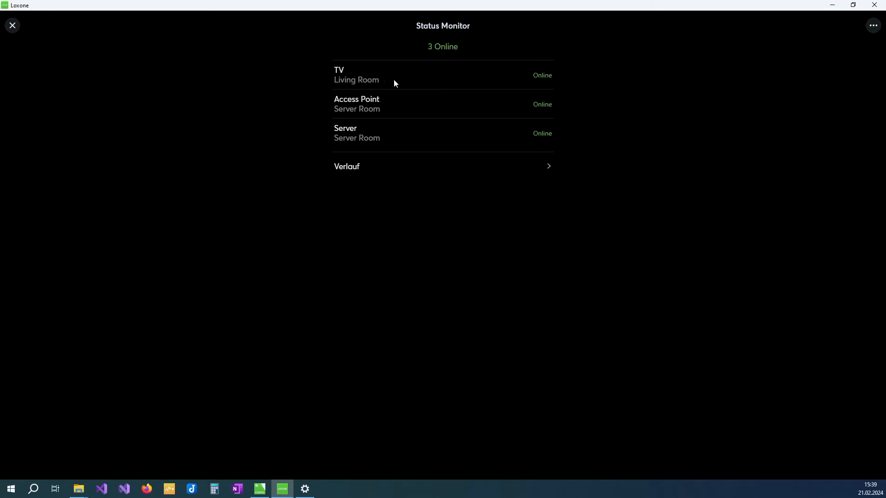
mouse_move(543, 87)
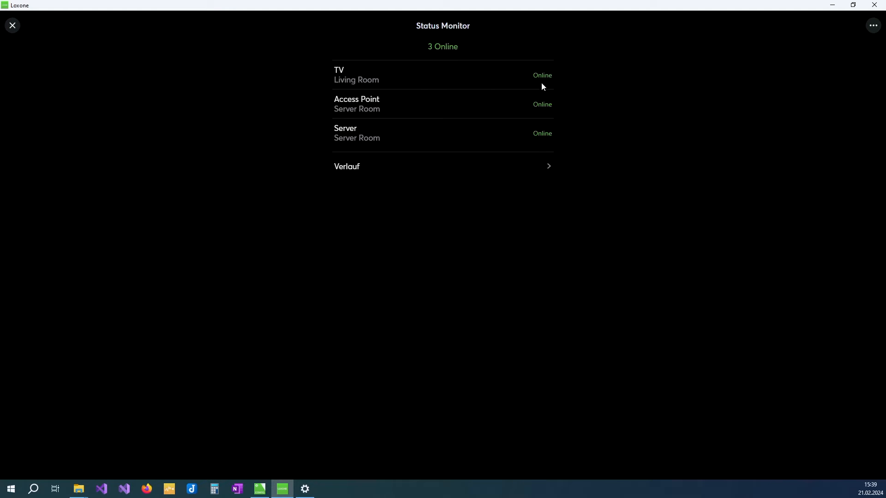
mouse_move(541, 83)
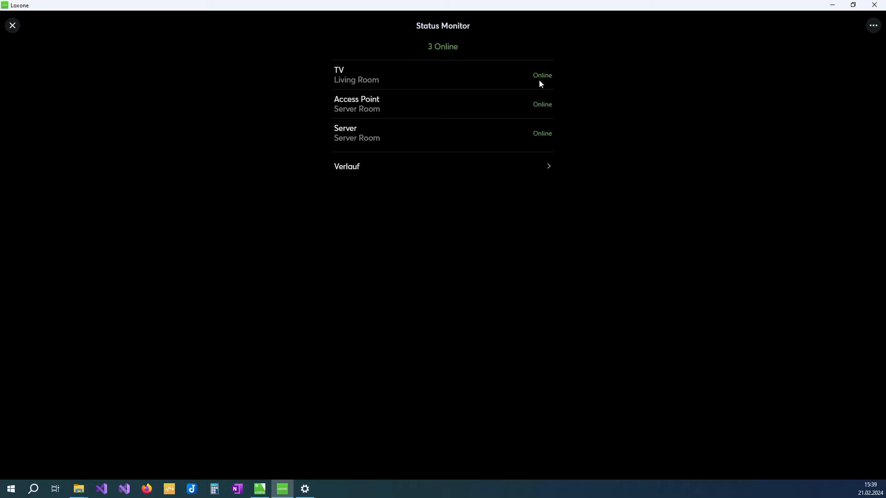
mouse_move(365, 172)
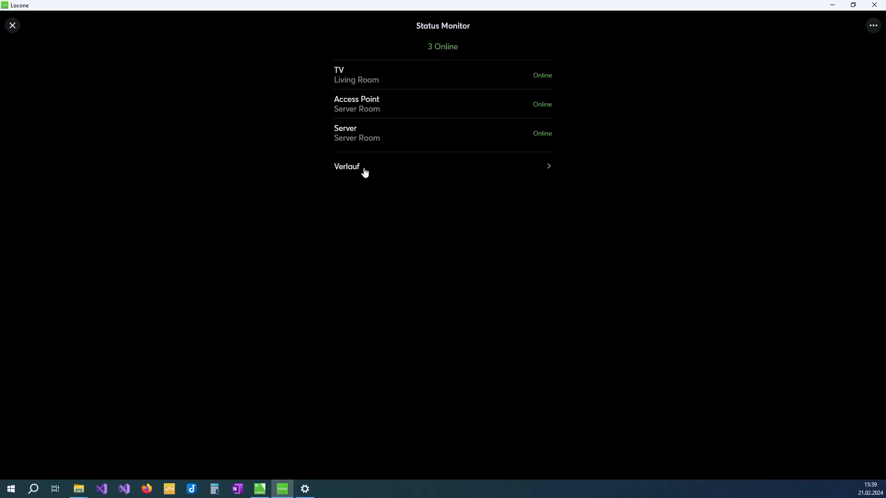
Show the Status Monitor history (Verlauf) with the TV's Online/Offline changes
left_click(360, 166)
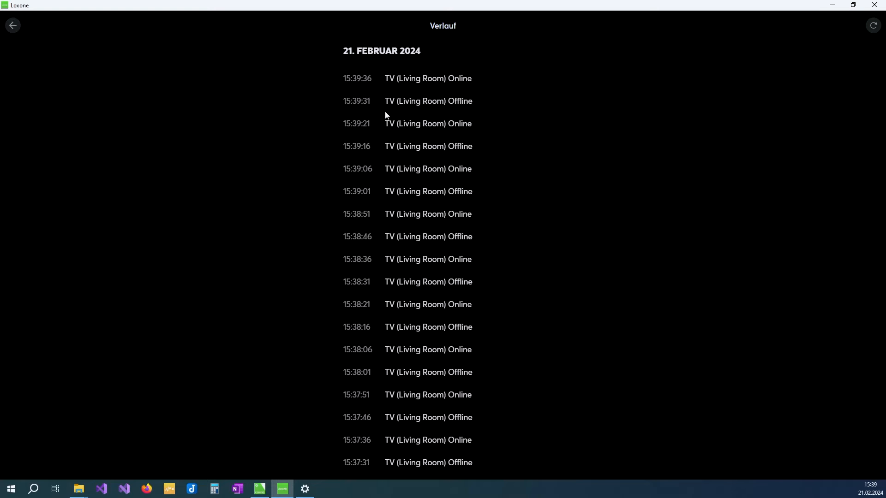
mouse_move(386, 135)
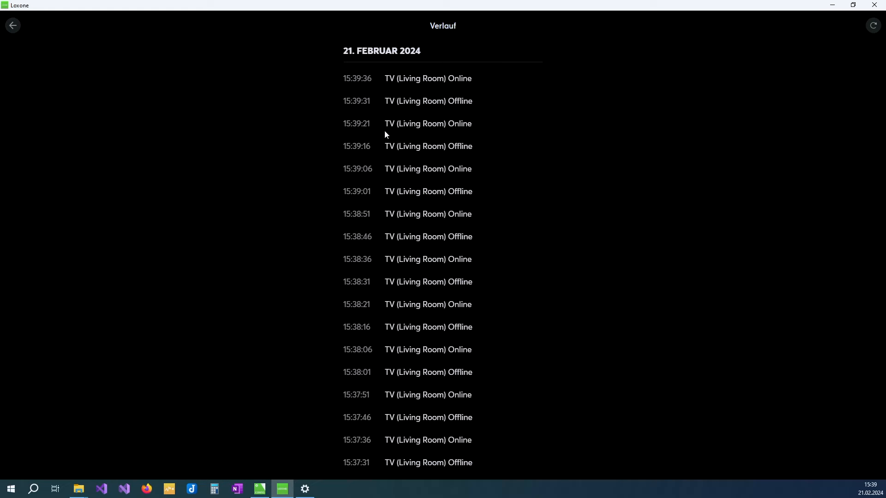
mouse_move(29, 39)
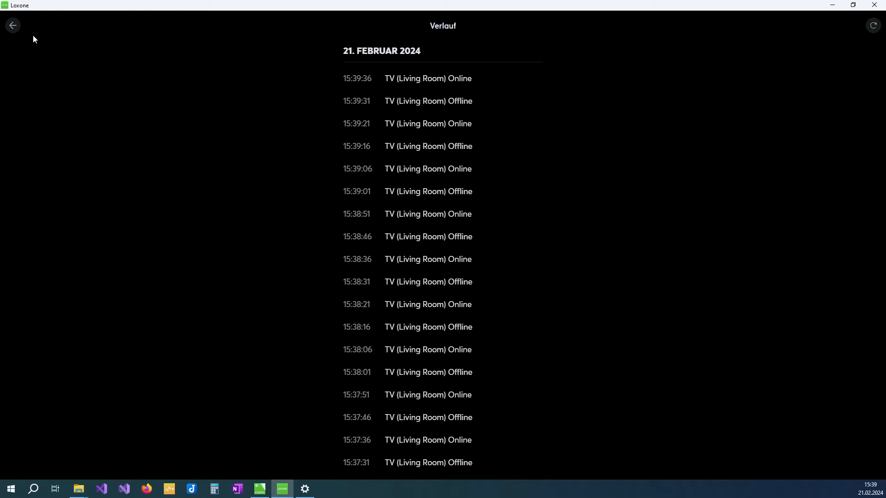
mouse_move(13, 26)
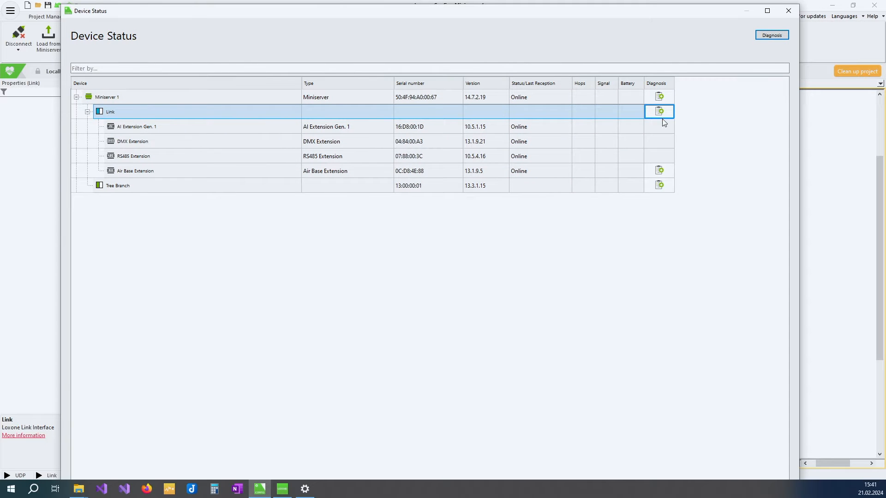
Start the Loxone Health Check diagnosis from the Device Status list and return to the Miniserver 1 page
left_click(658, 112)
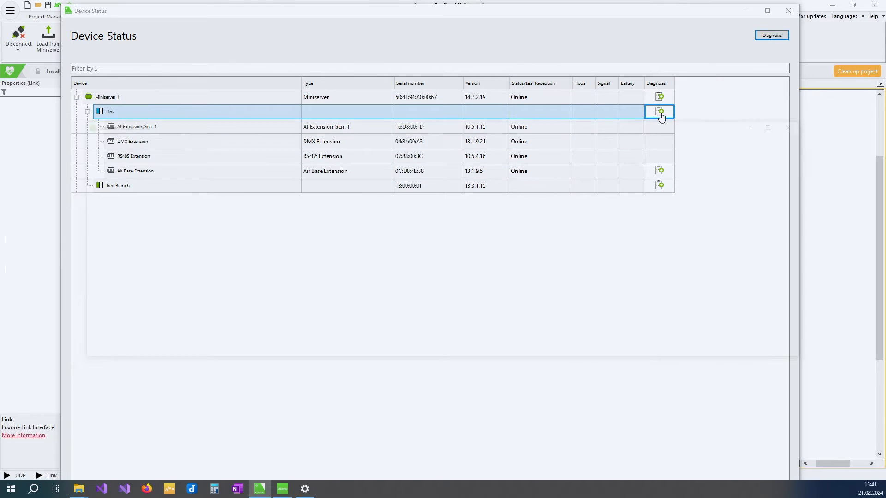
left_click(659, 112)
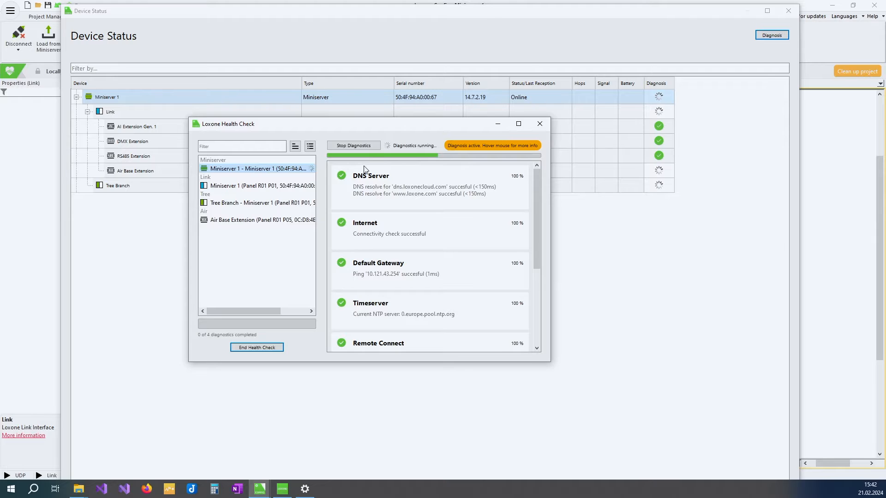
left_click(539, 124)
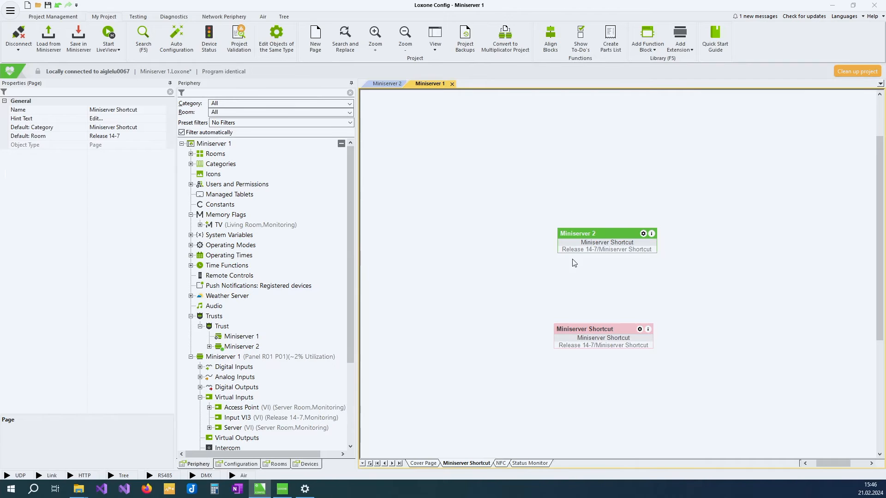
left_click(607, 249)
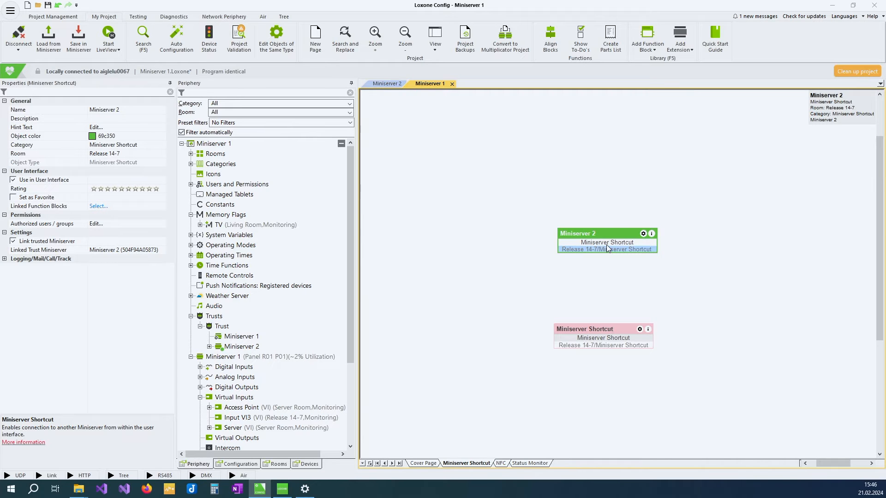
mouse_move(498, 286)
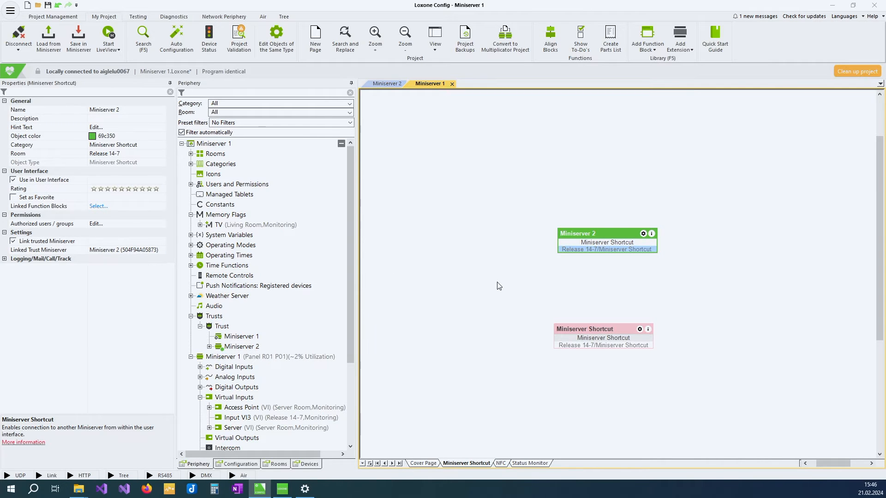
mouse_move(149, 253)
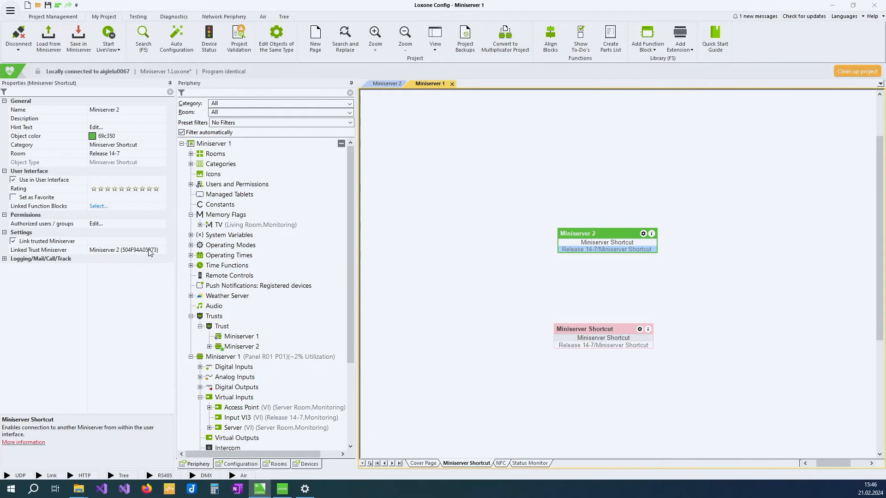
mouse_move(160, 253)
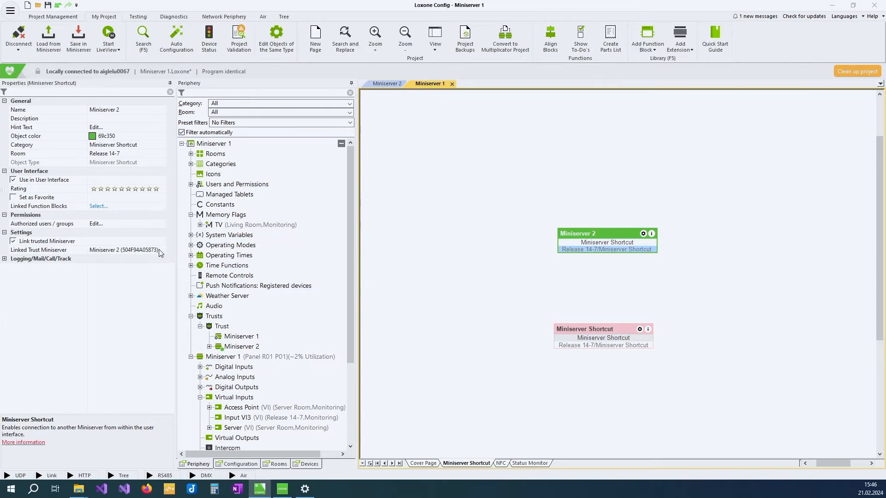
mouse_move(482, 321)
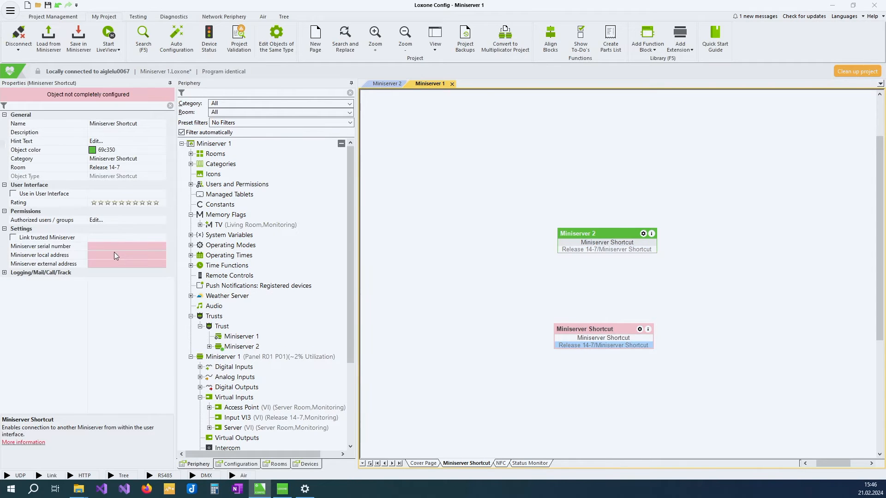
mouse_move(112, 256)
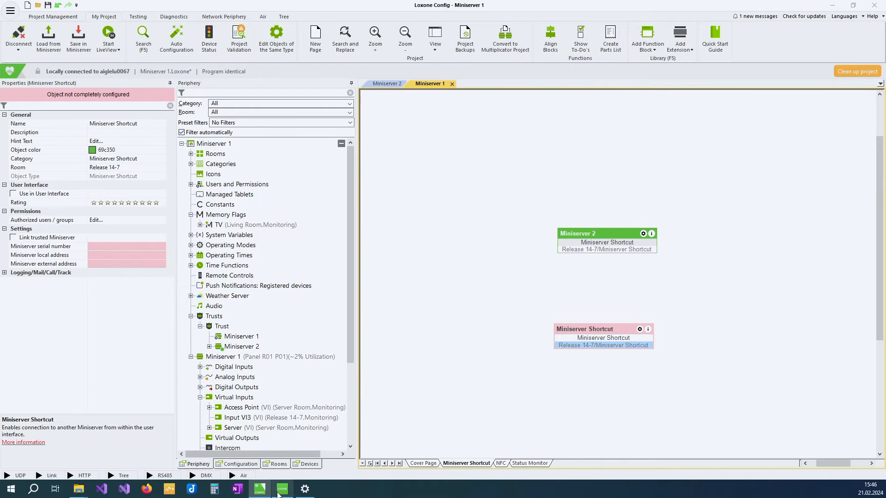
Leave the Status Monitor and jump to Miniserver 2's favourites via its shortcut
left_click(282, 489)
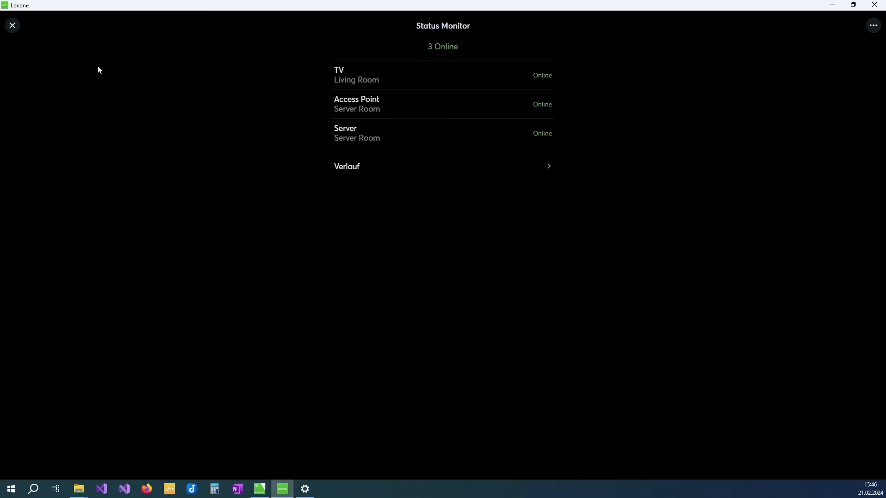
left_click(12, 25)
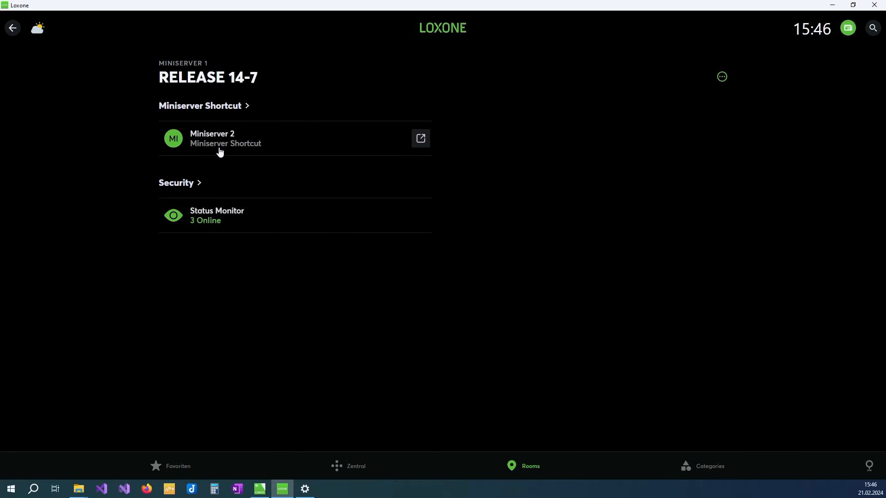
mouse_move(420, 139)
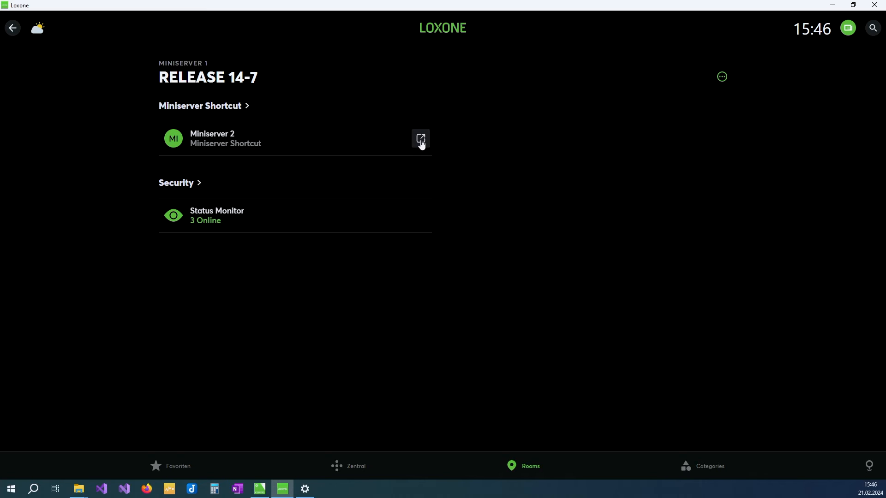
left_click(421, 138)
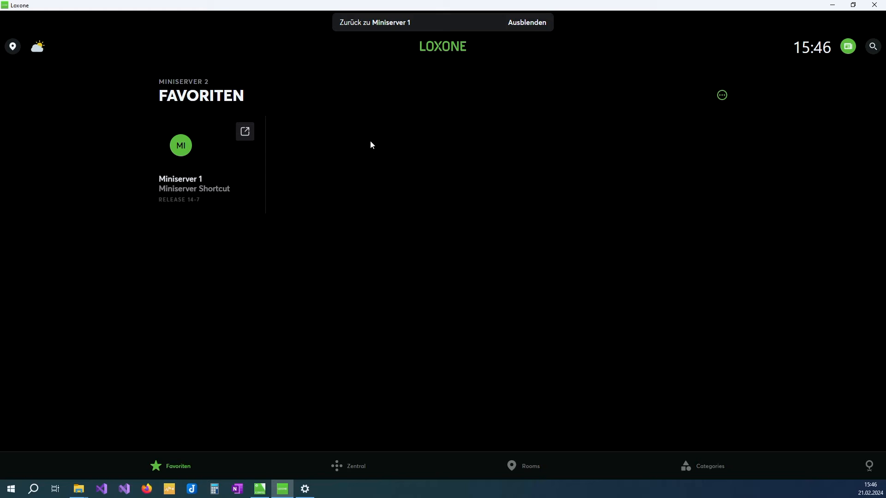
mouse_move(295, 162)
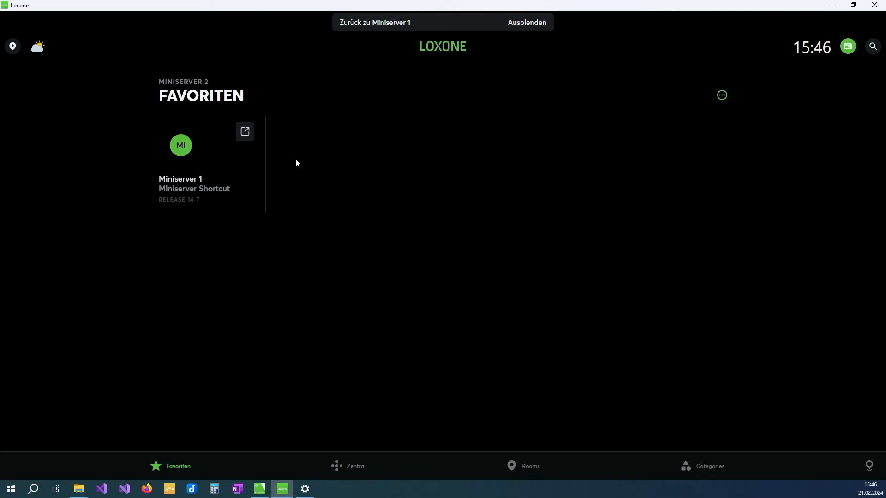
mouse_move(351, 155)
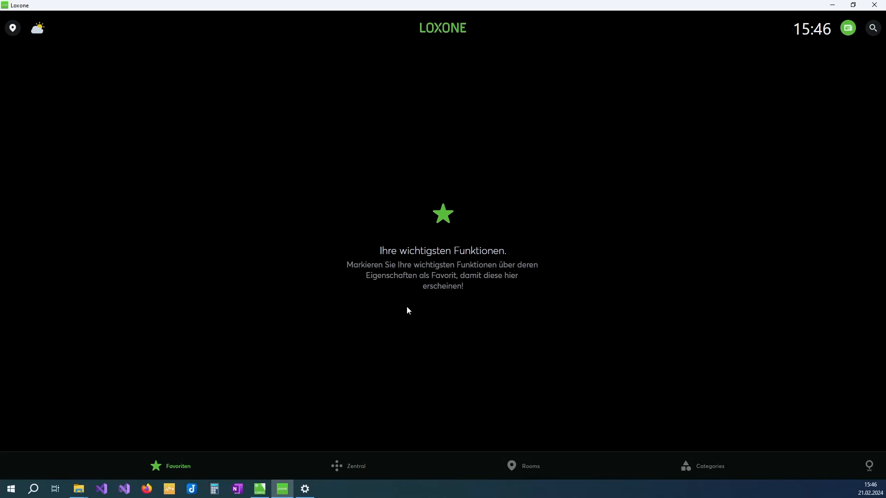
mouse_move(428, 327)
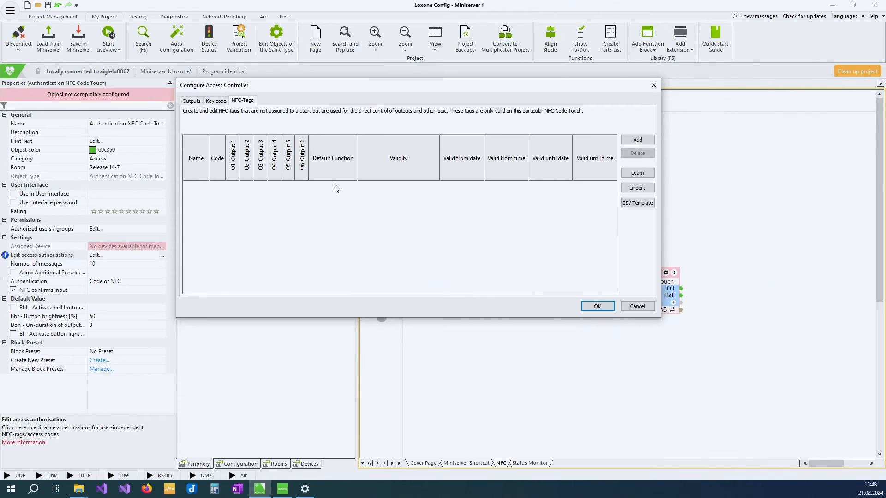
mouse_move(337, 204)
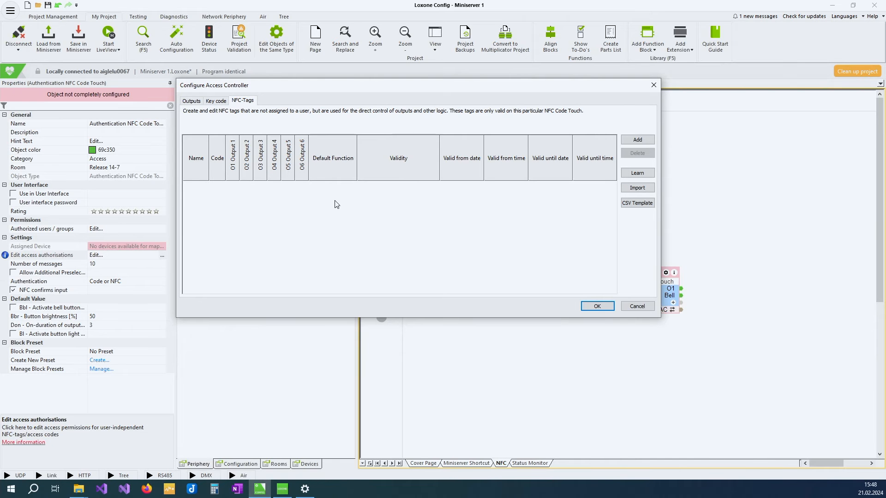
mouse_move(462, 107)
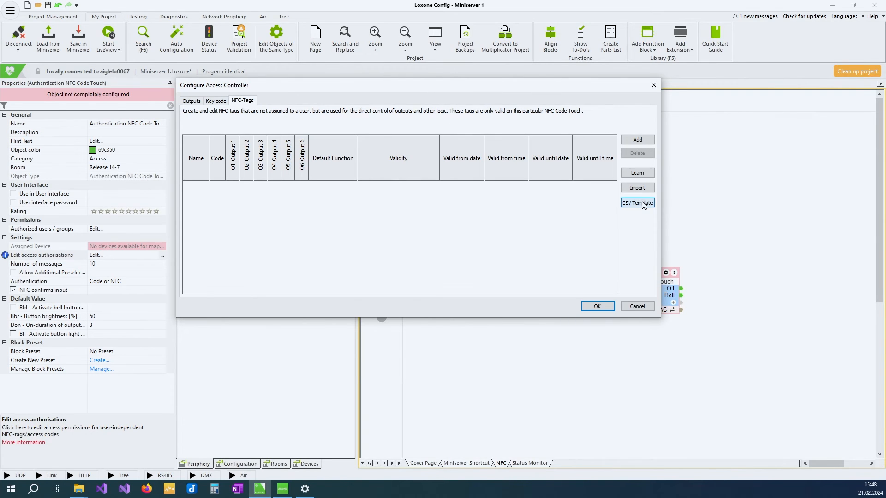
mouse_move(640, 207)
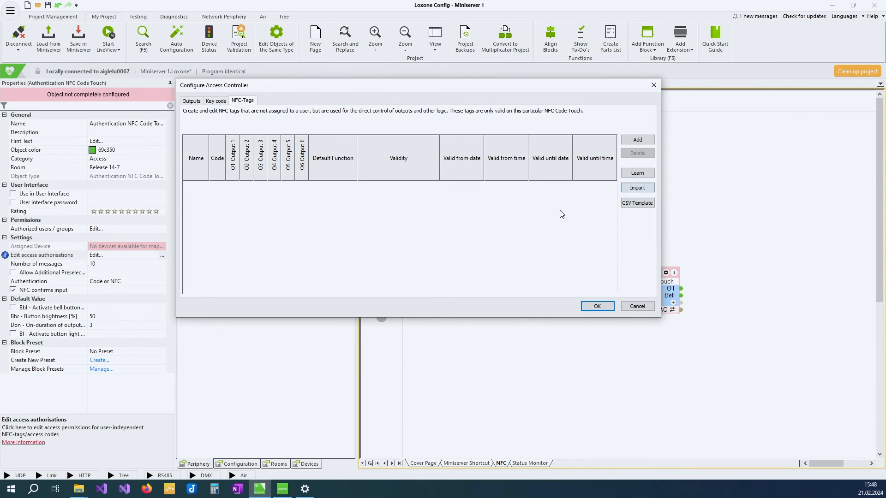
mouse_move(547, 219)
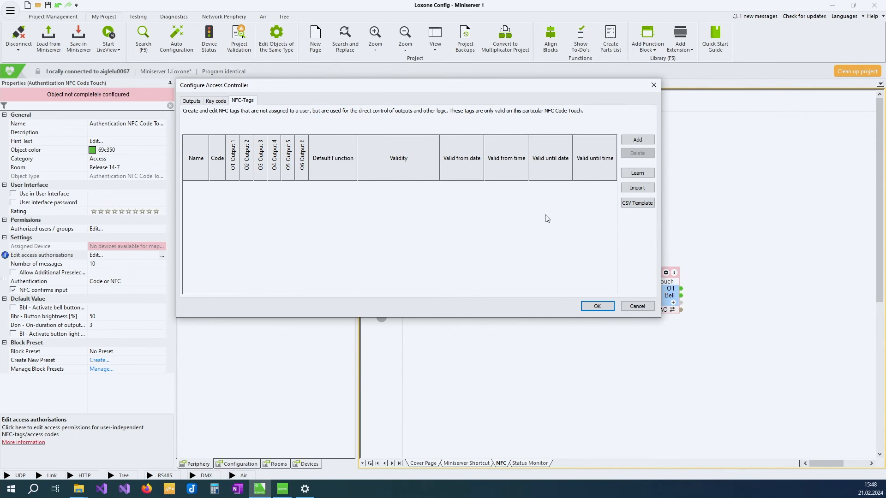